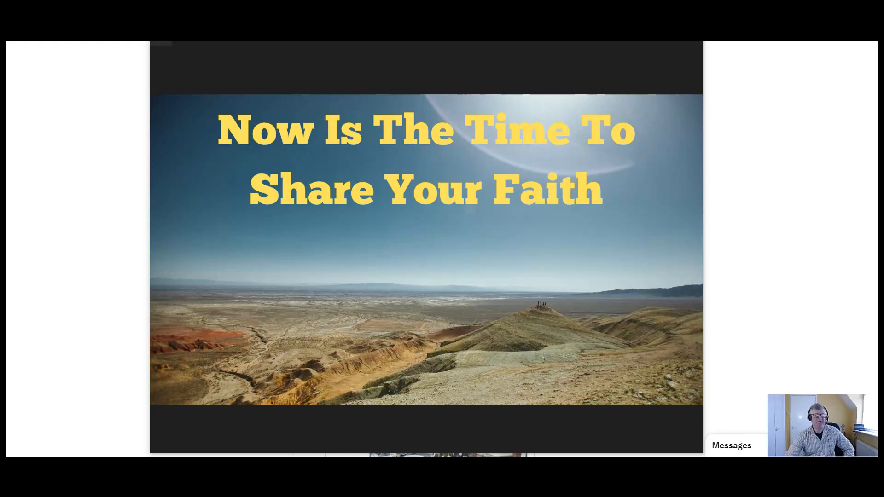
mouse_move(787, 314)
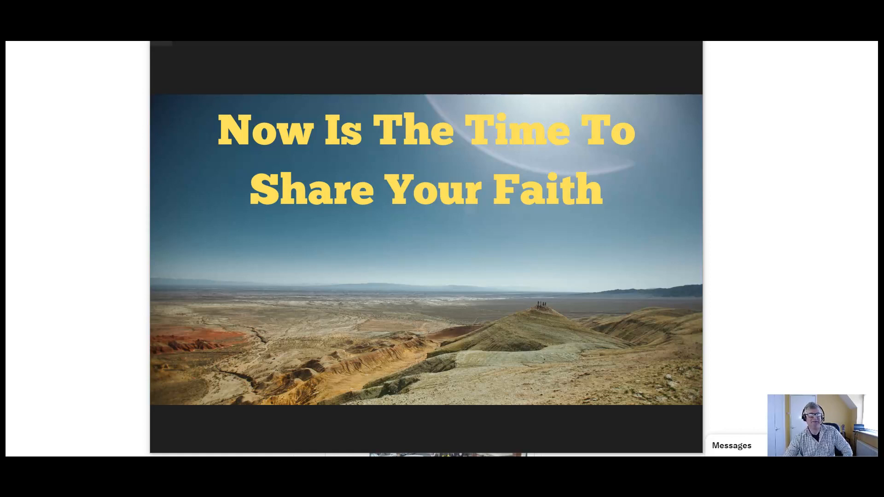
mouse_move(409, 78)
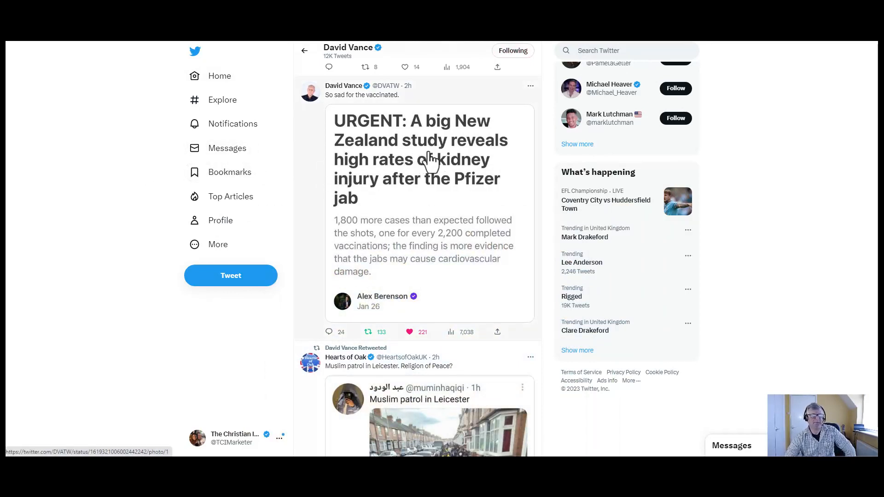
mouse_move(460, 180)
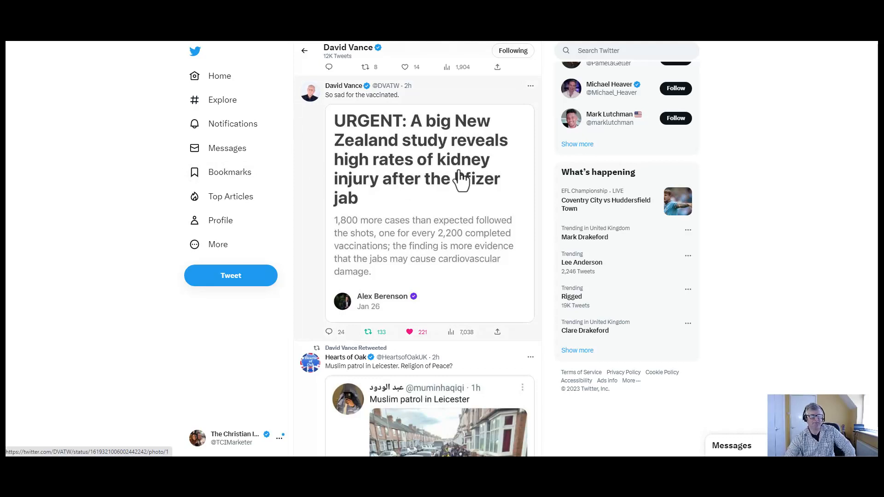
mouse_move(479, 181)
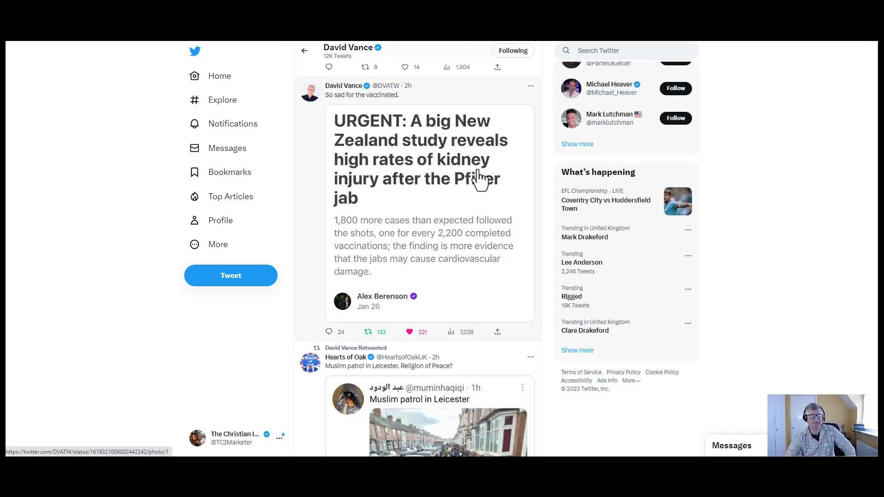
- Scroll David Vance's timeline past the kidney-study and Leicester posts to the Covid regret tweet and door cartoon
scroll("down", 3)
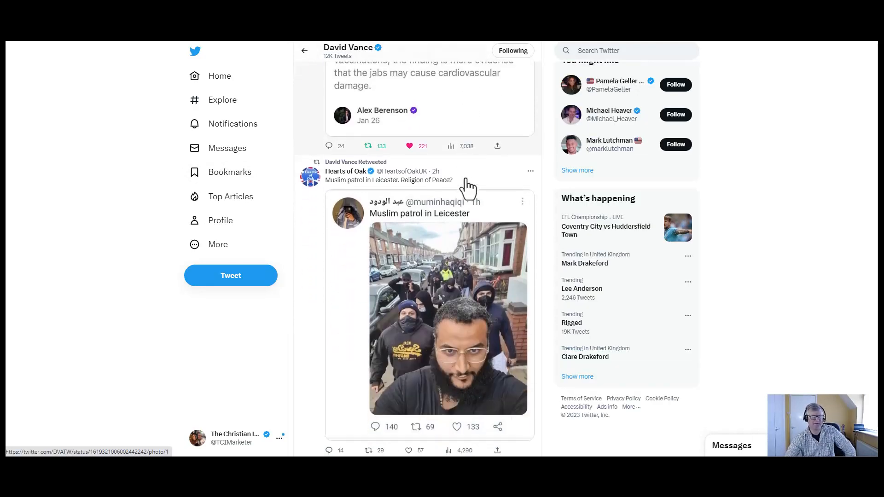
scroll("down", 3)
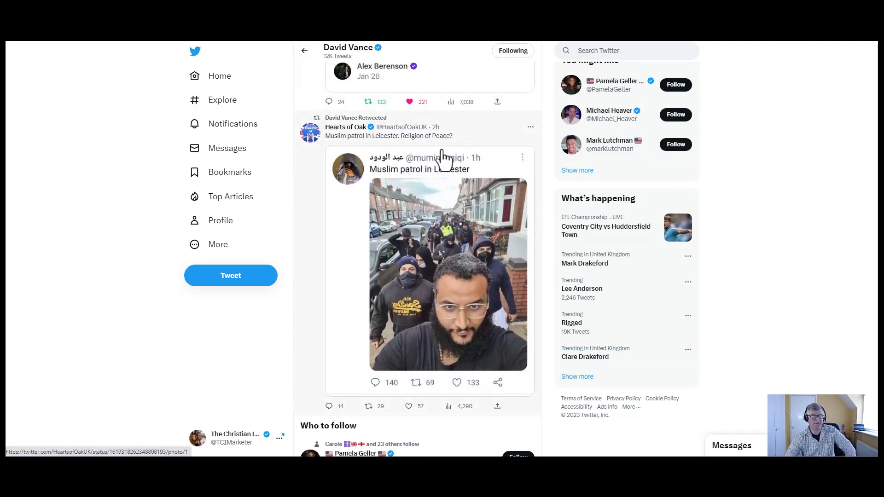
scroll("down", 3)
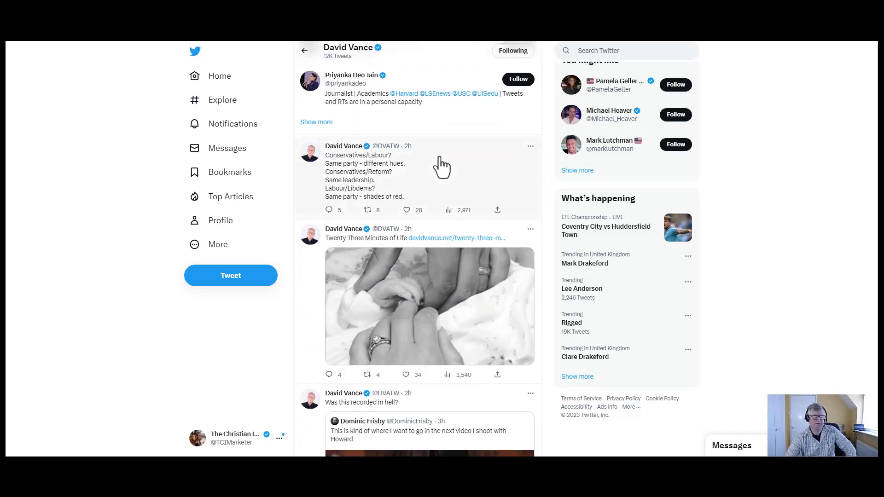
scroll("down", 3)
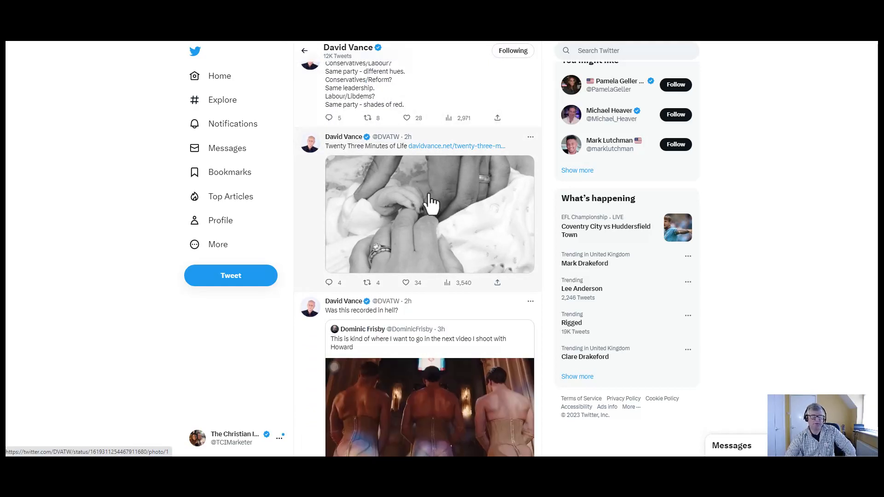
scroll("down", 3)
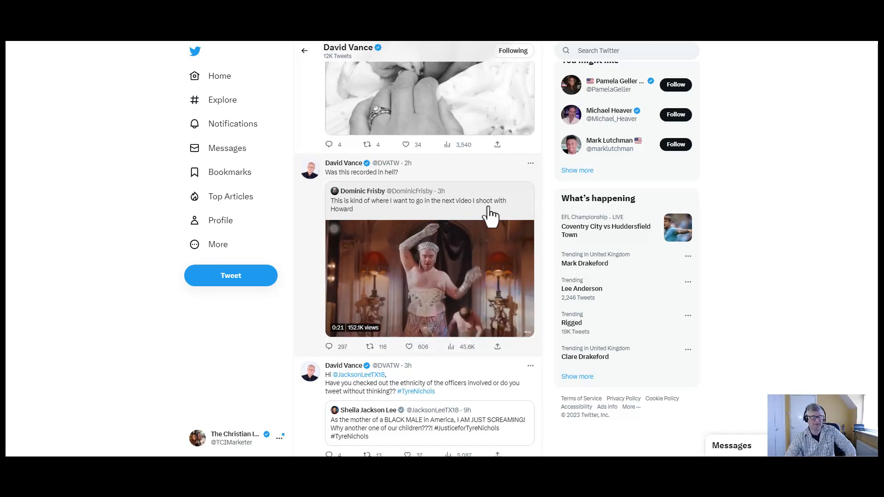
scroll("down", 3)
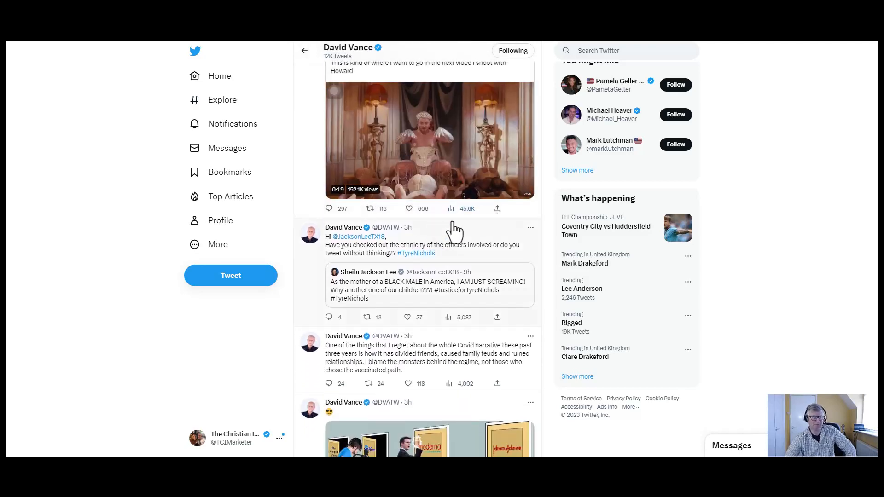
mouse_move(392, 254)
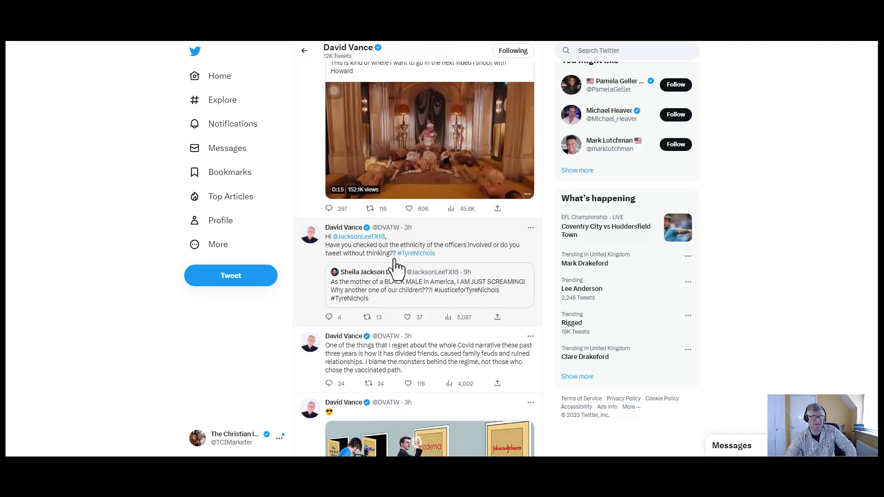
mouse_move(397, 270)
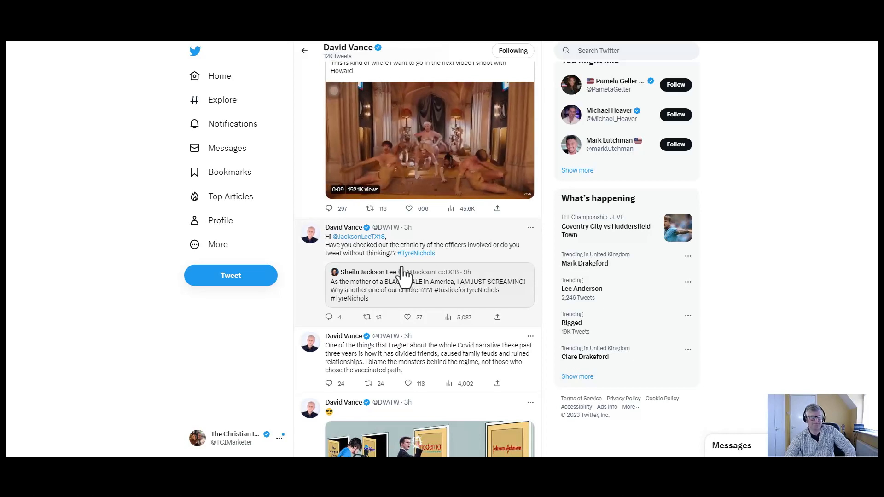
scroll("down", 3)
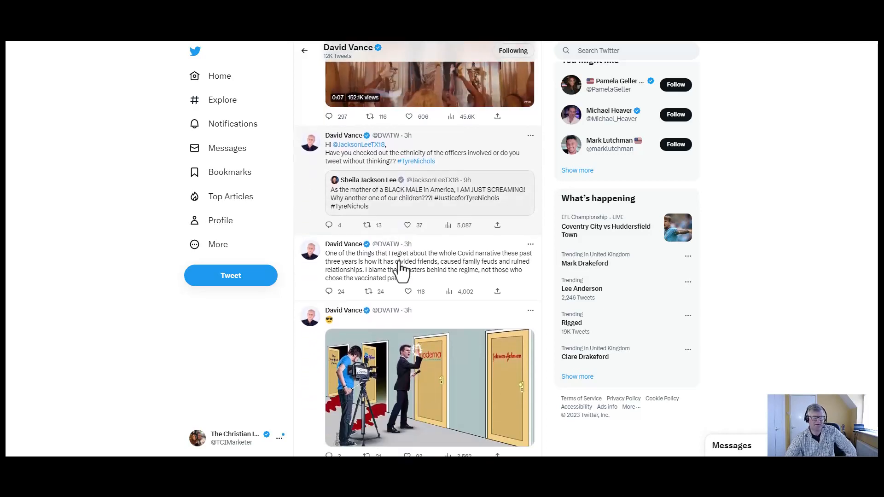
scroll("down", 3)
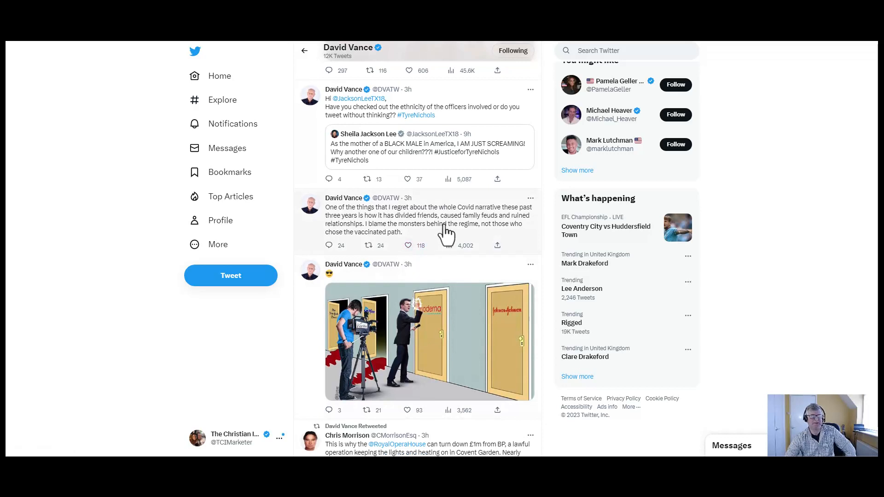
mouse_move(444, 243)
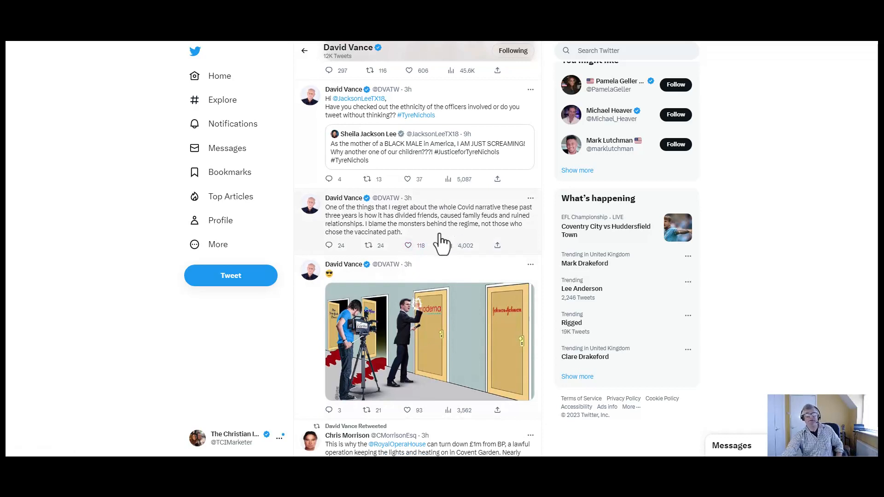
mouse_move(445, 232)
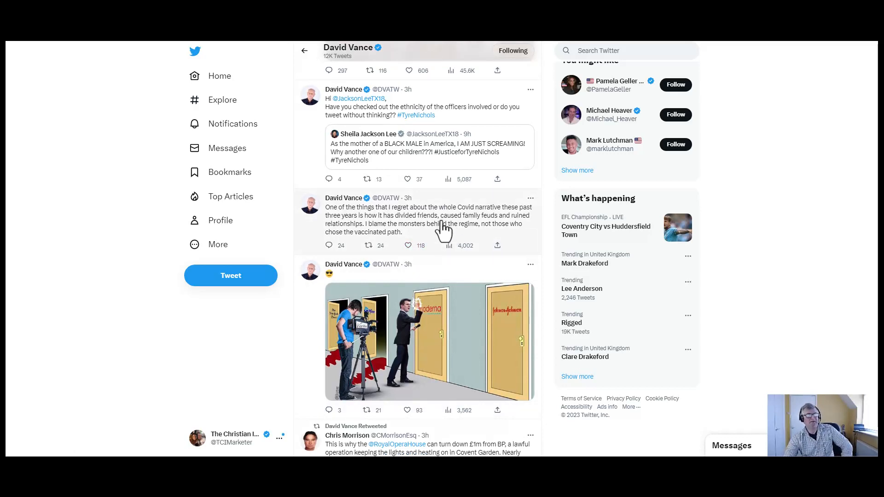
mouse_move(442, 248)
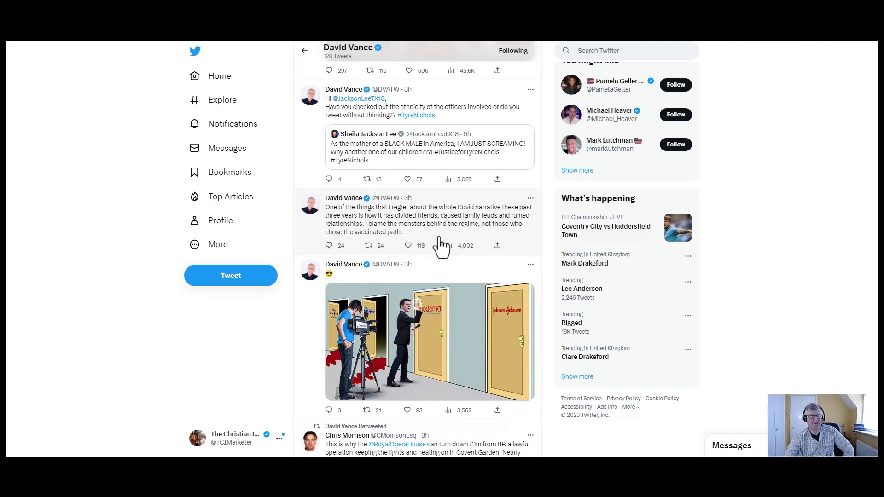
mouse_move(391, 237)
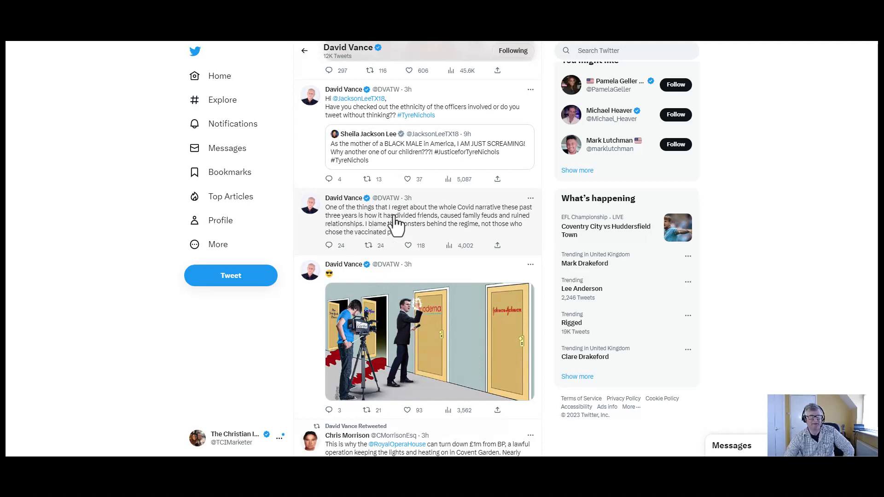
mouse_move(479, 221)
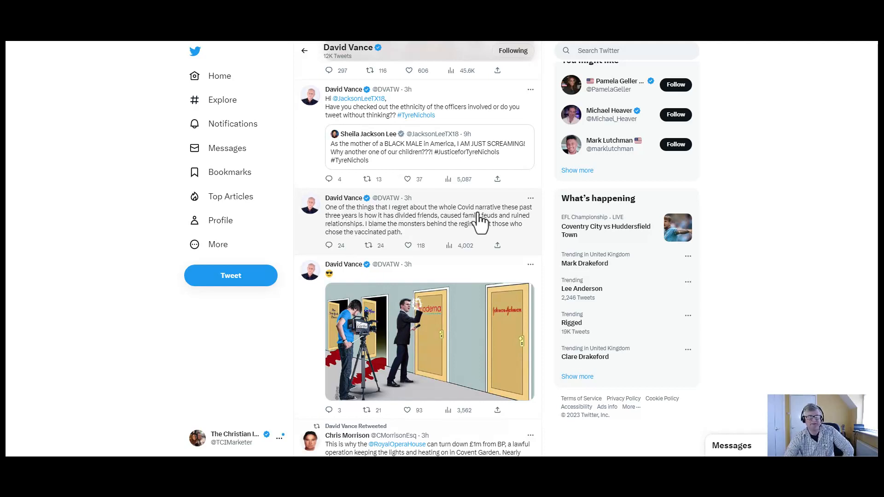
mouse_move(412, 234)
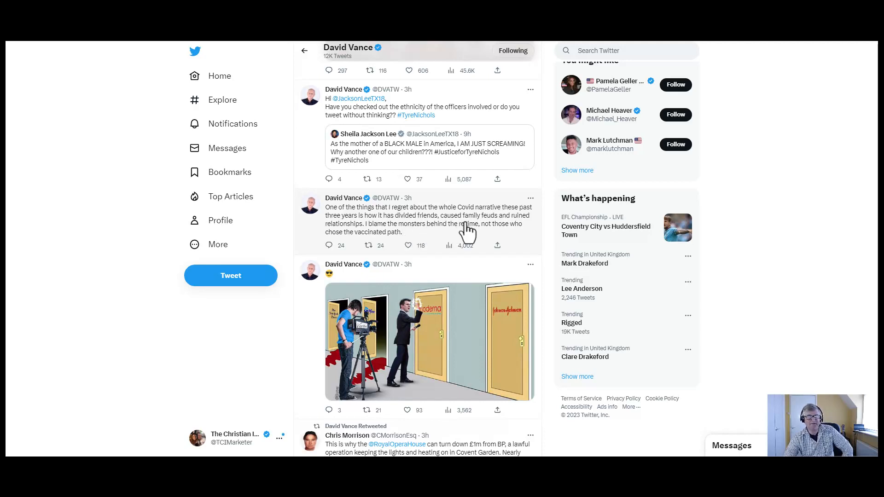
mouse_move(502, 234)
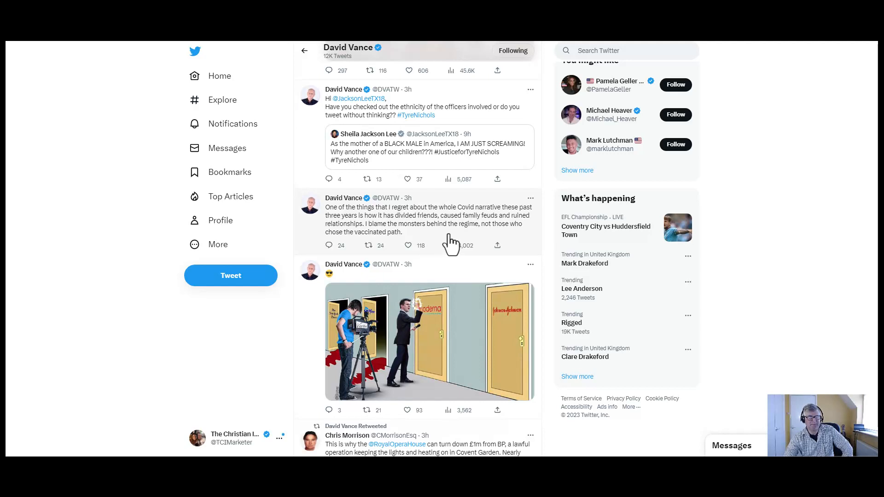
left_click(408, 244)
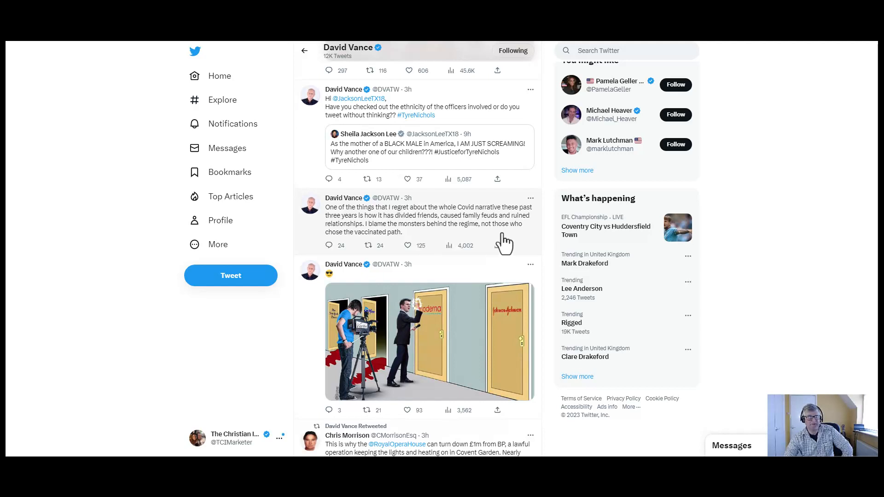
mouse_move(405, 250)
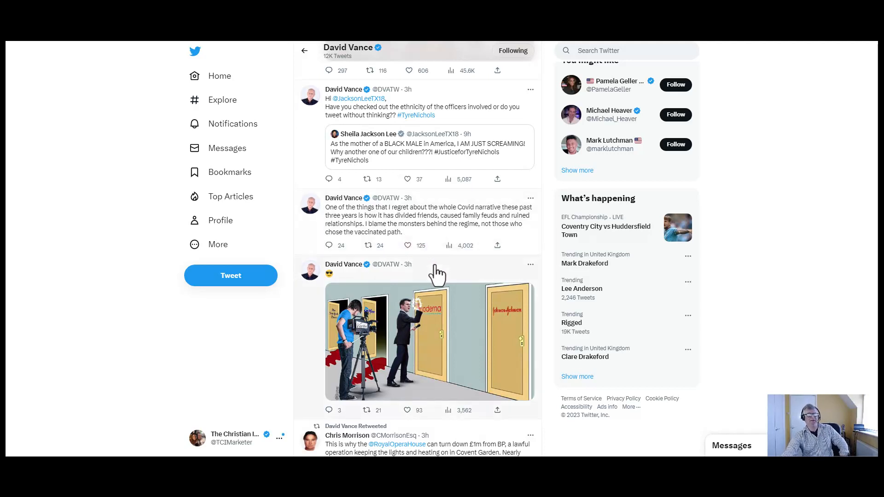
mouse_move(454, 232)
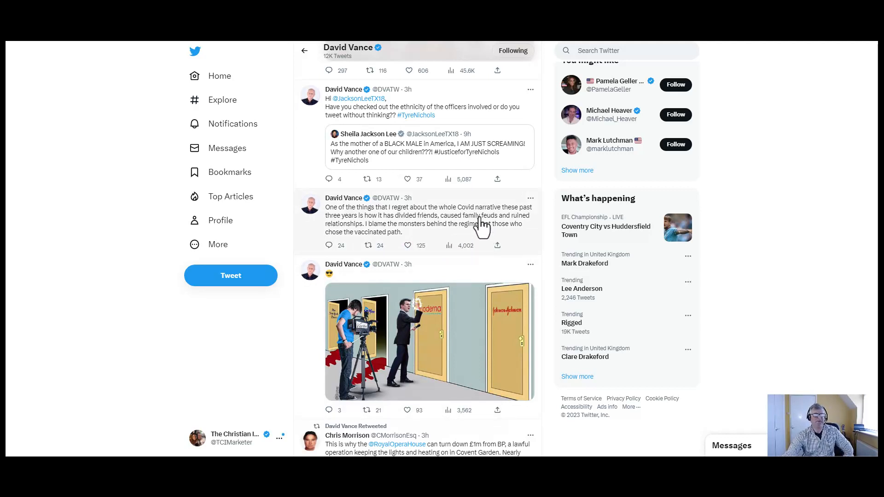
mouse_move(485, 228)
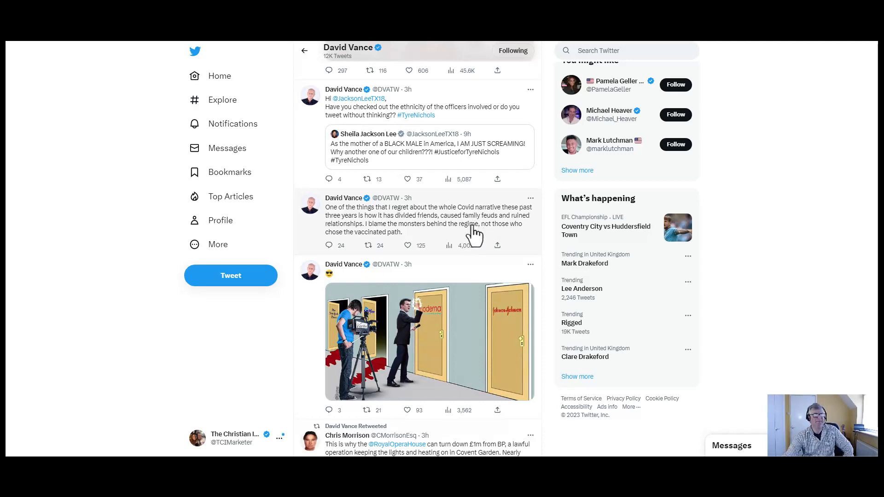
mouse_move(468, 237)
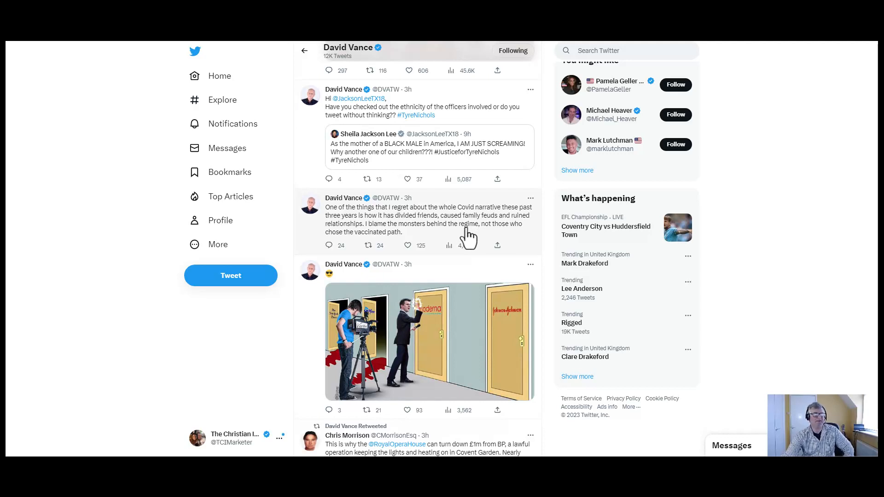
mouse_move(475, 232)
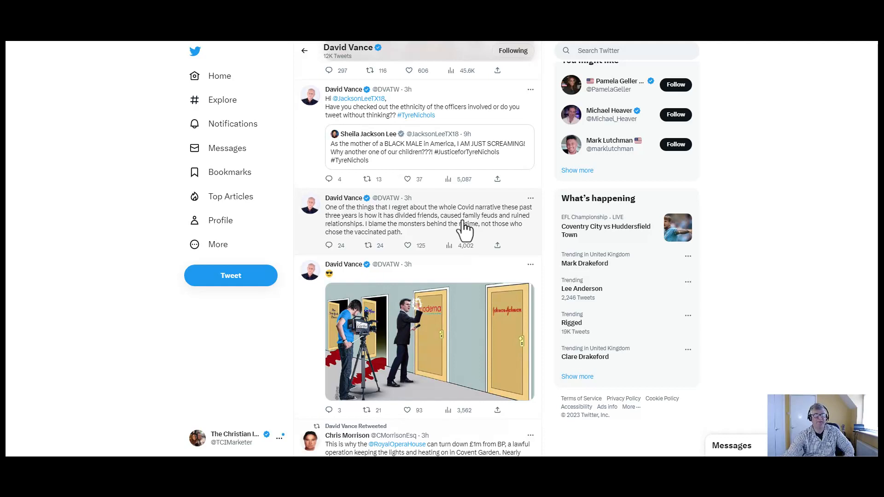
mouse_move(458, 227)
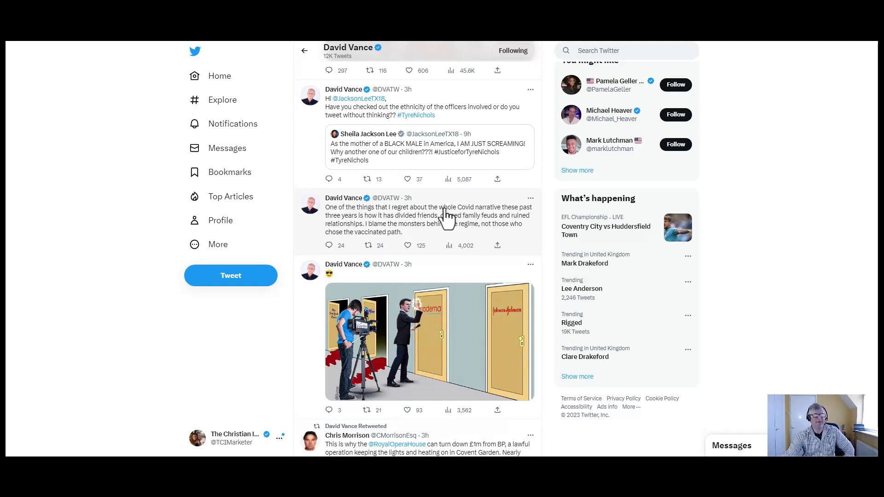
mouse_move(445, 219)
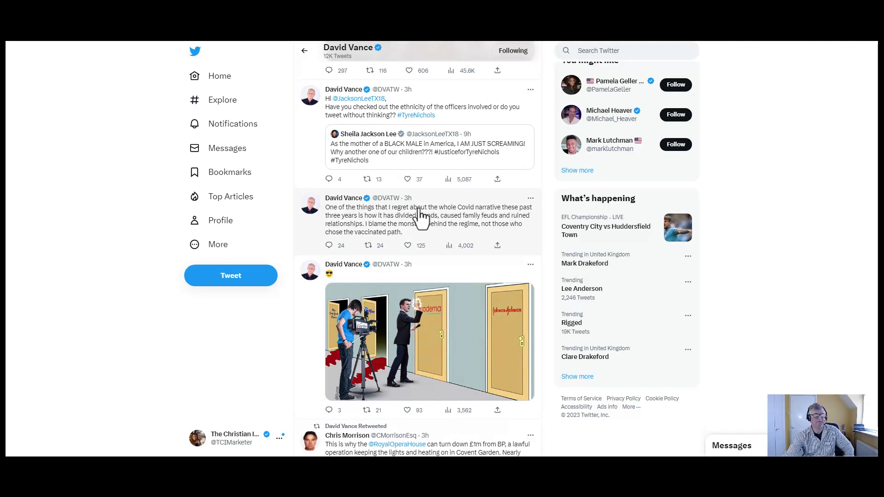
mouse_move(414, 202)
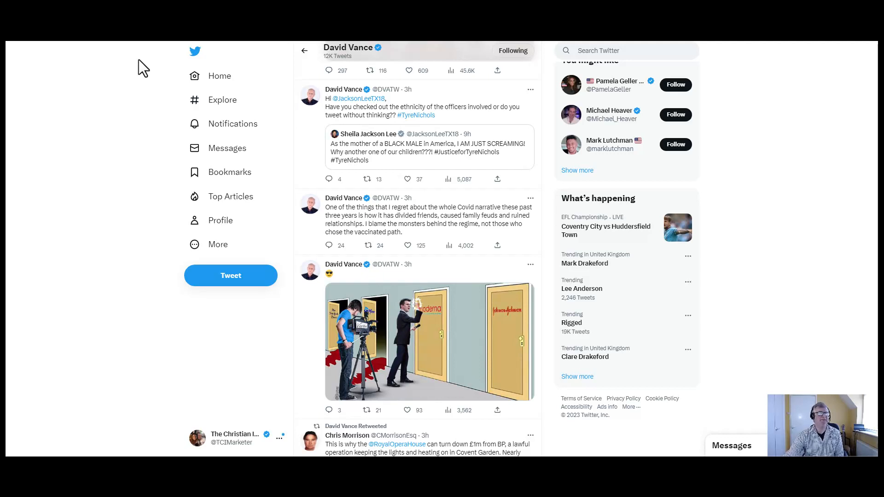
mouse_move(179, 64)
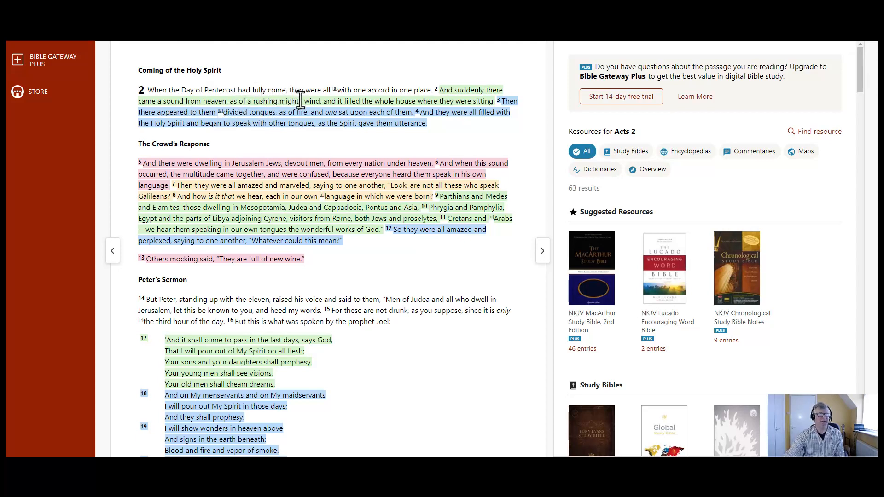
mouse_move(405, 107)
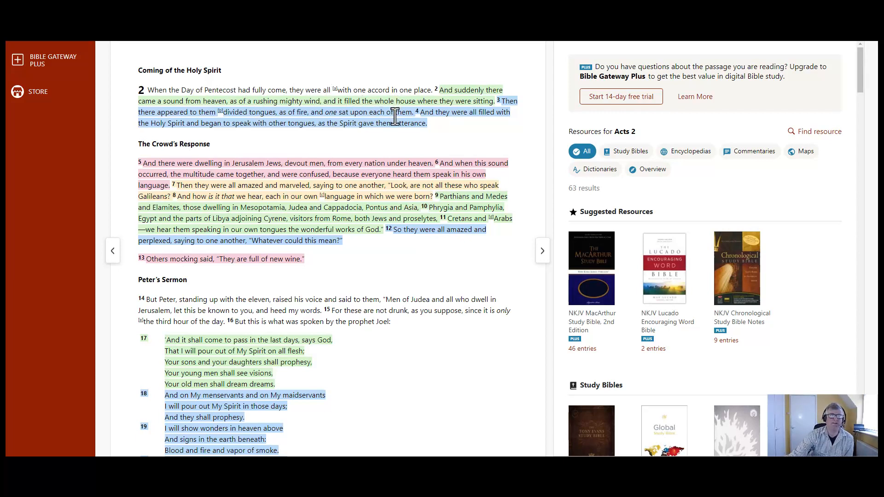
mouse_move(392, 140)
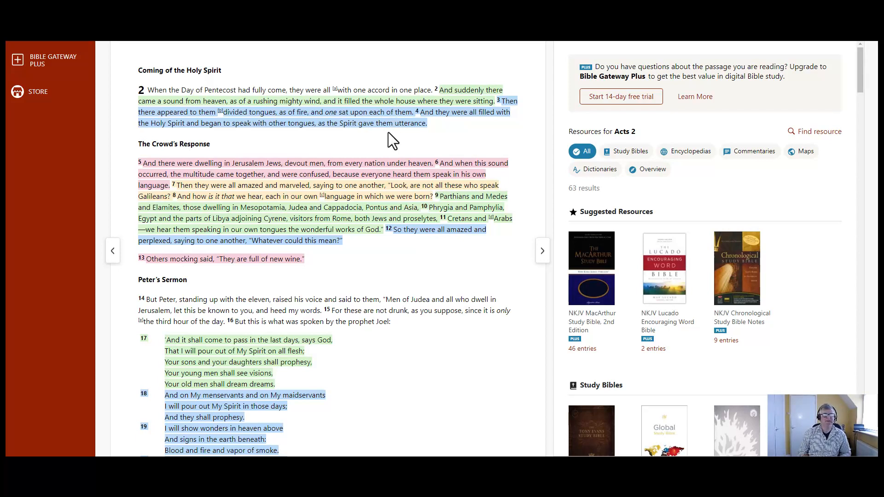
mouse_move(465, 96)
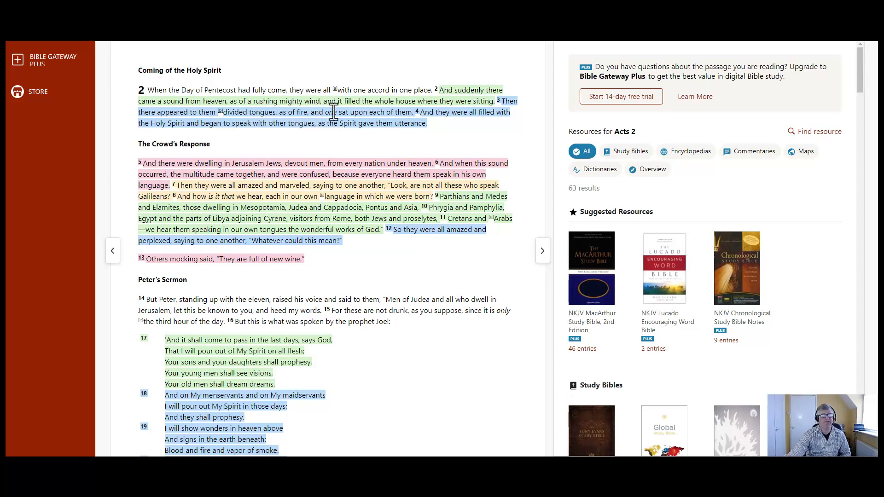
mouse_move(450, 112)
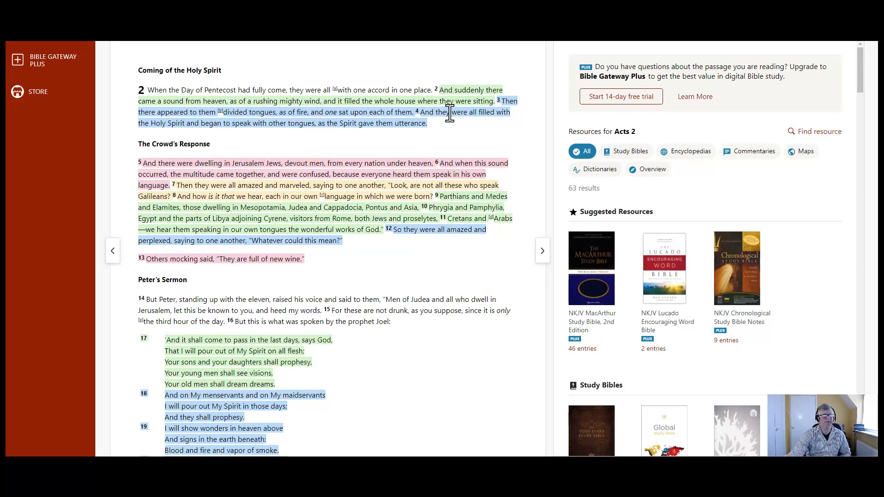
mouse_move(276, 110)
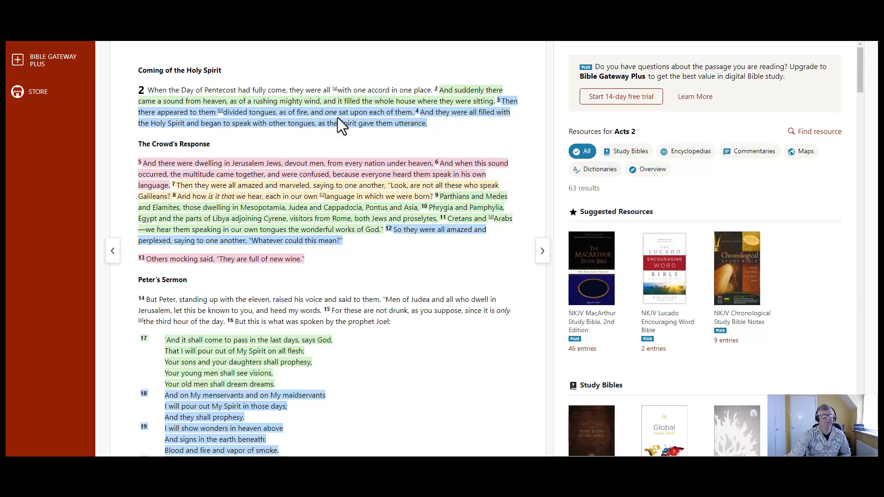
mouse_move(412, 120)
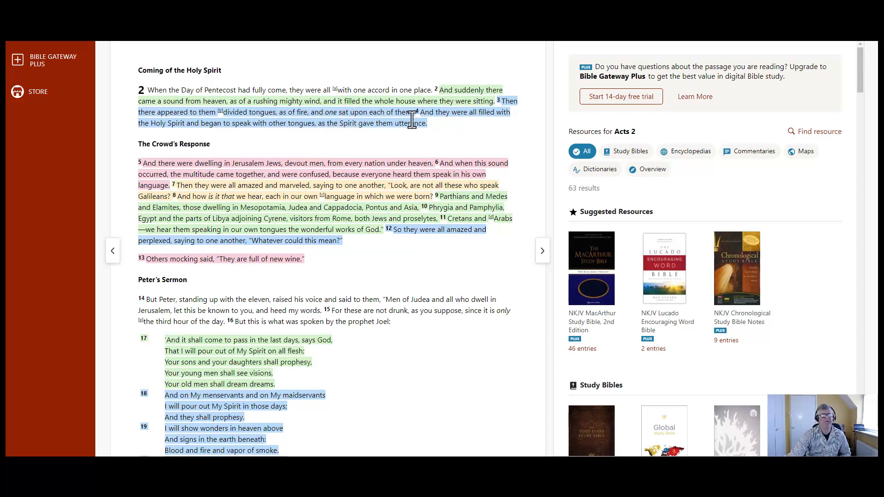
mouse_move(309, 138)
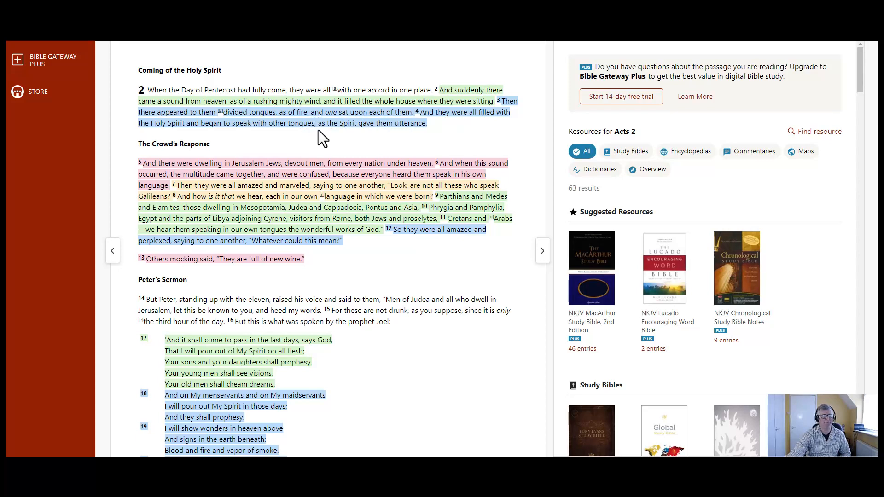
mouse_move(454, 170)
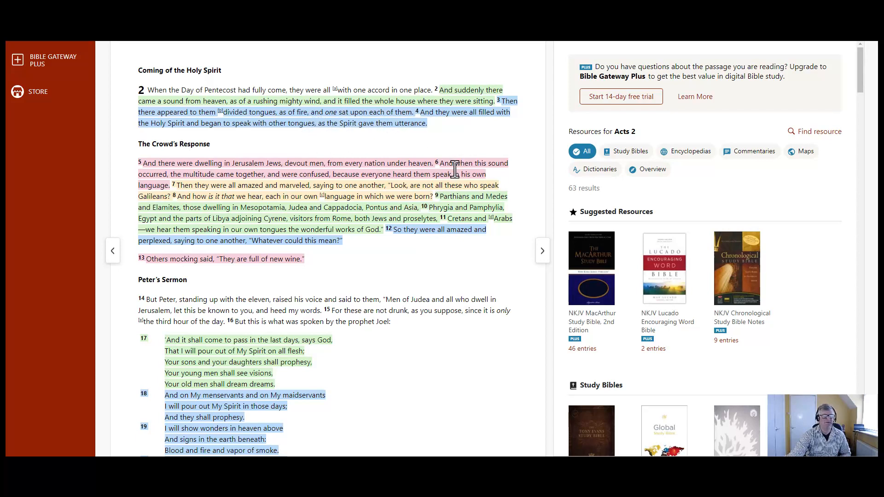
mouse_move(454, 154)
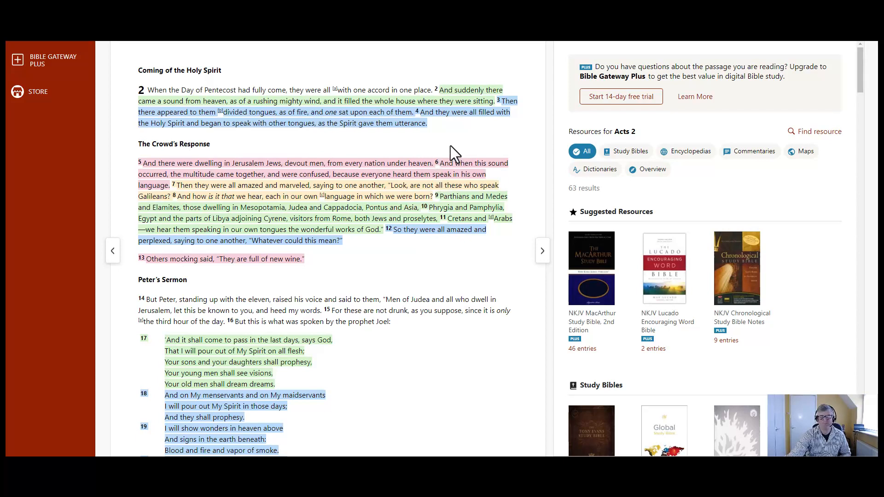
mouse_move(447, 139)
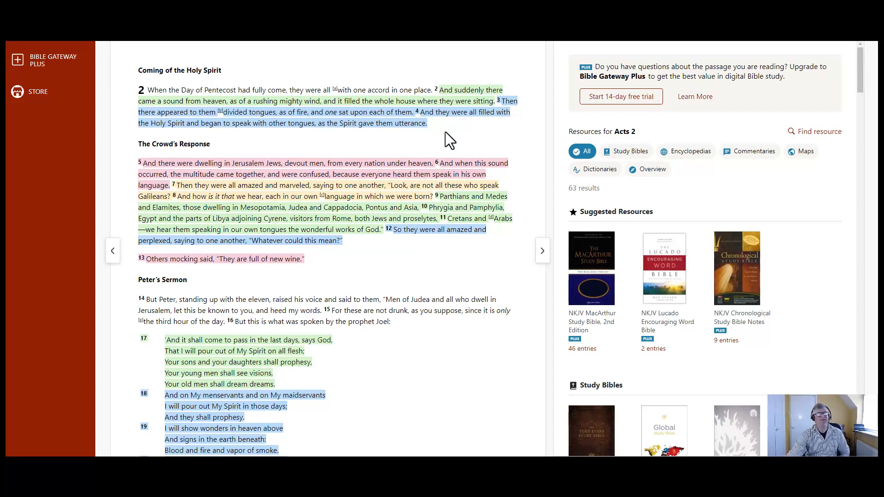
mouse_move(438, 126)
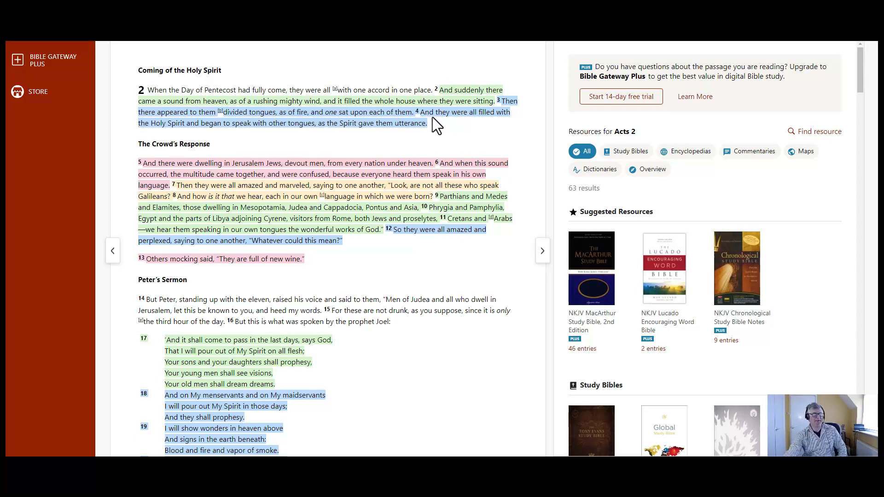
mouse_move(217, 206)
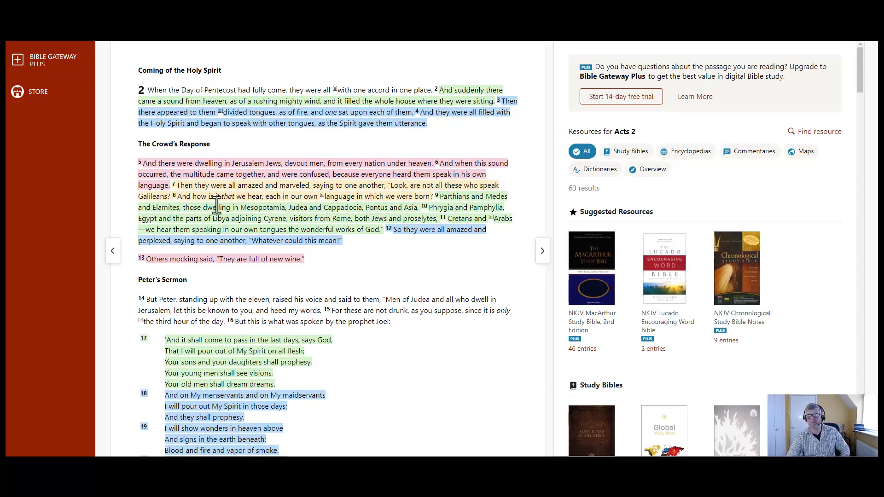
mouse_move(263, 236)
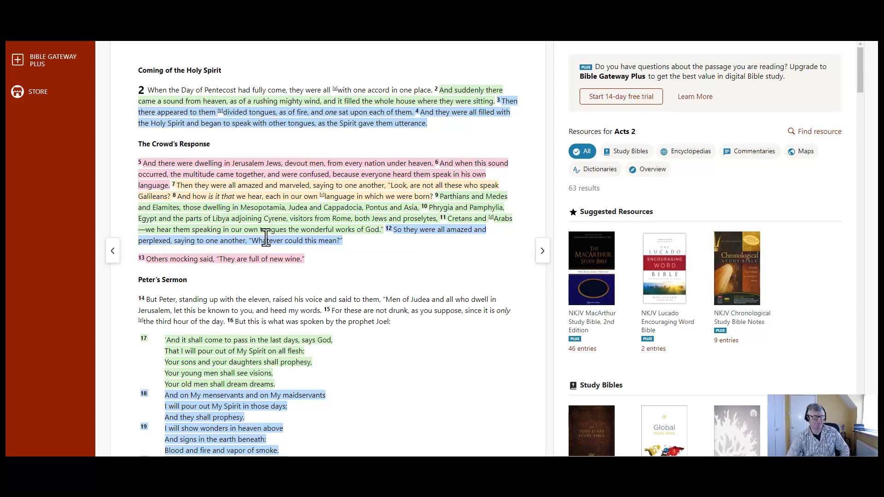
scroll("down", 3)
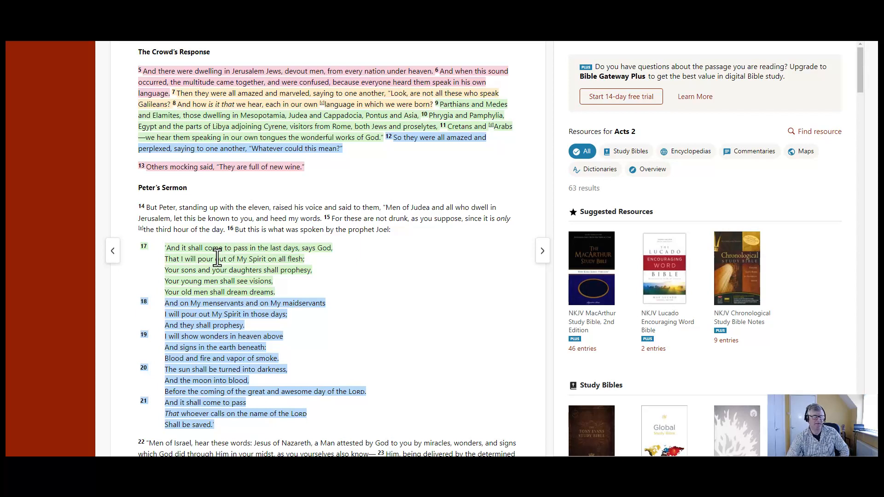
mouse_move(260, 264)
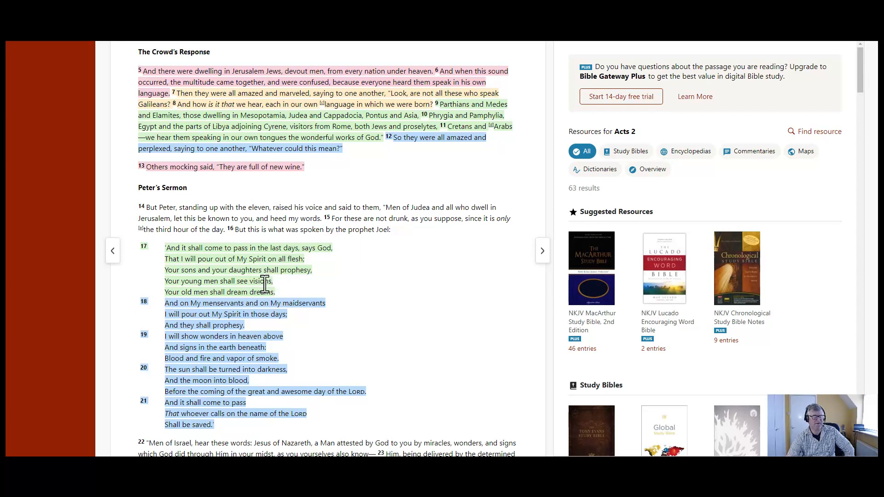
mouse_move(305, 288)
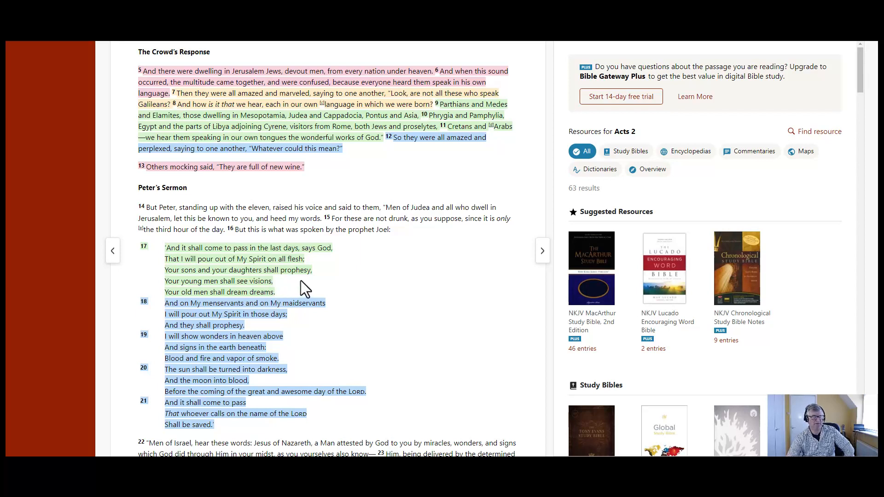
mouse_move(259, 290)
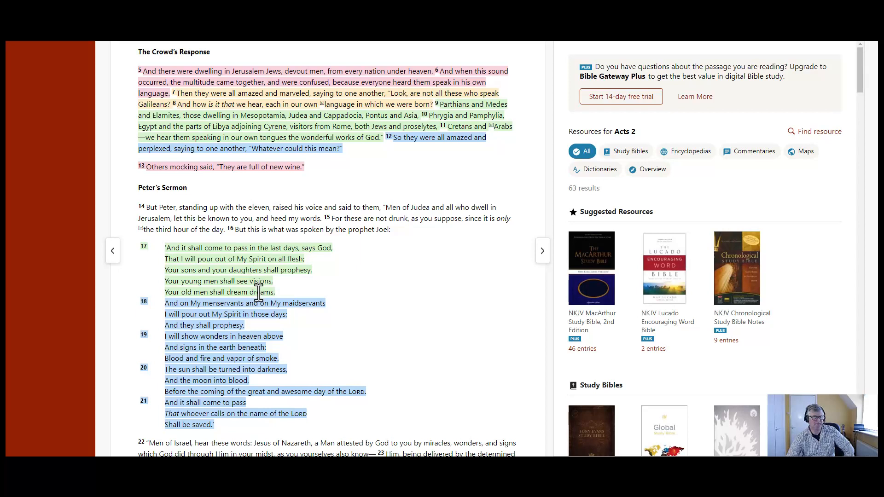
mouse_move(306, 305)
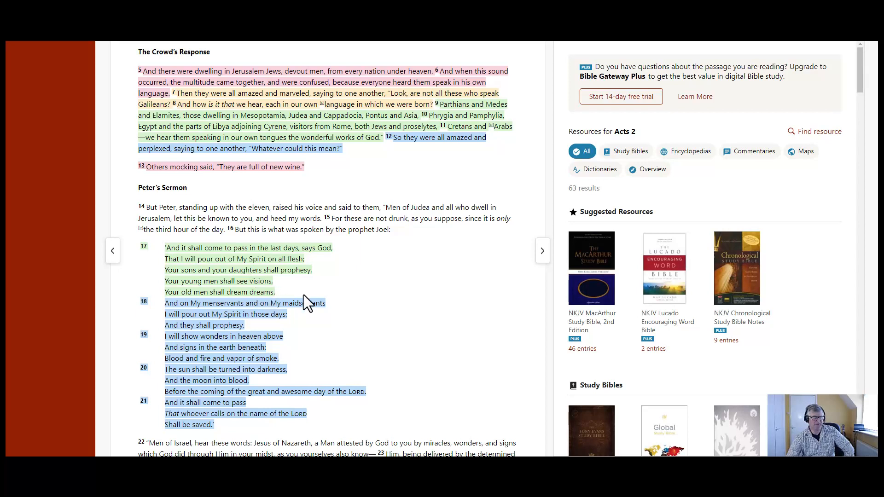
mouse_move(304, 329)
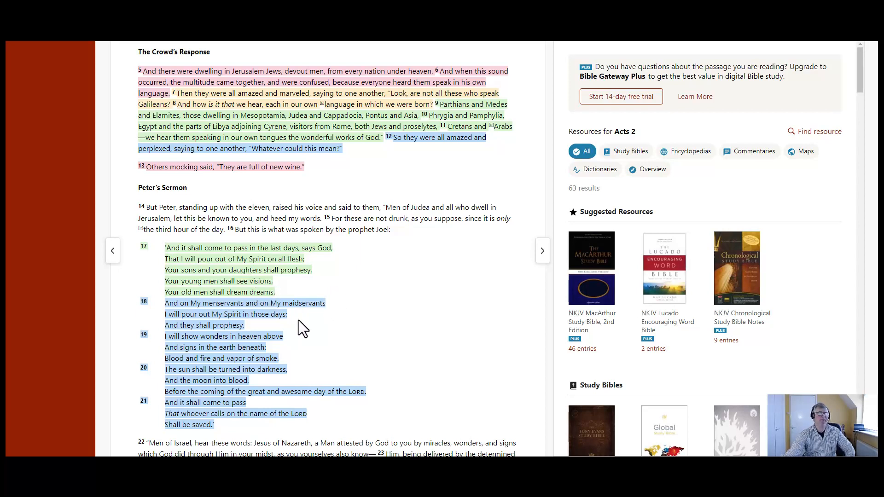
mouse_move(277, 263)
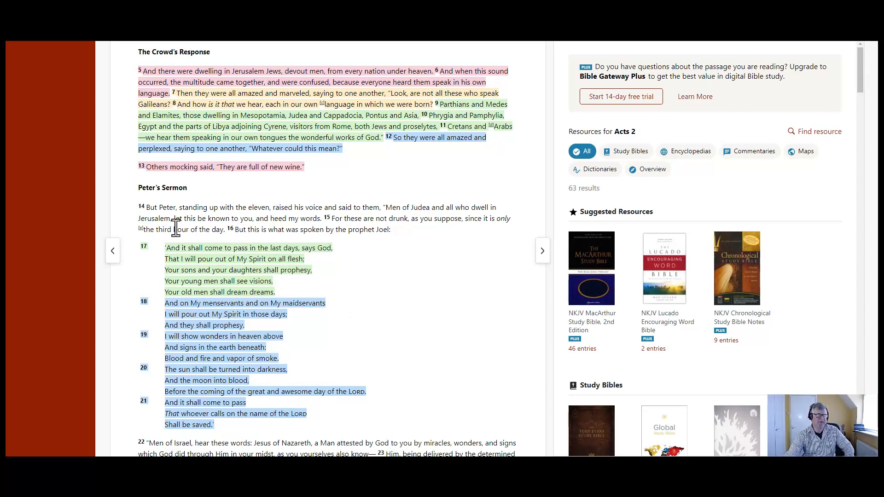
mouse_move(313, 355)
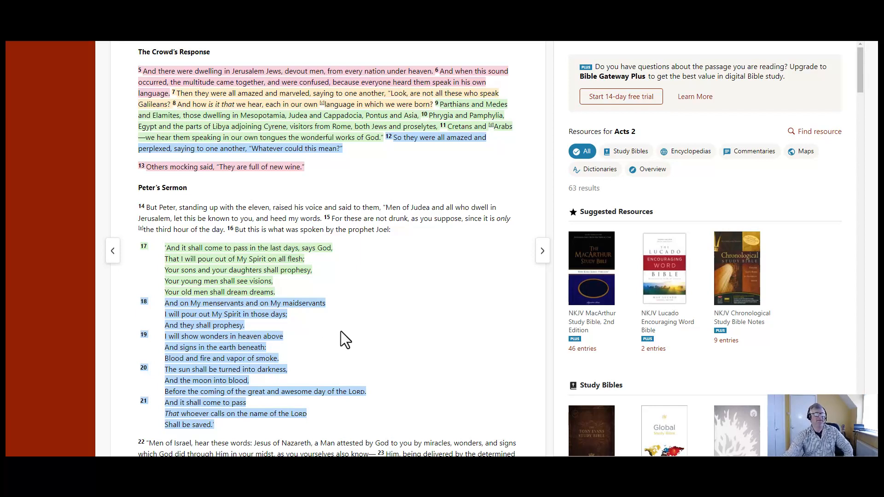
mouse_move(359, 330)
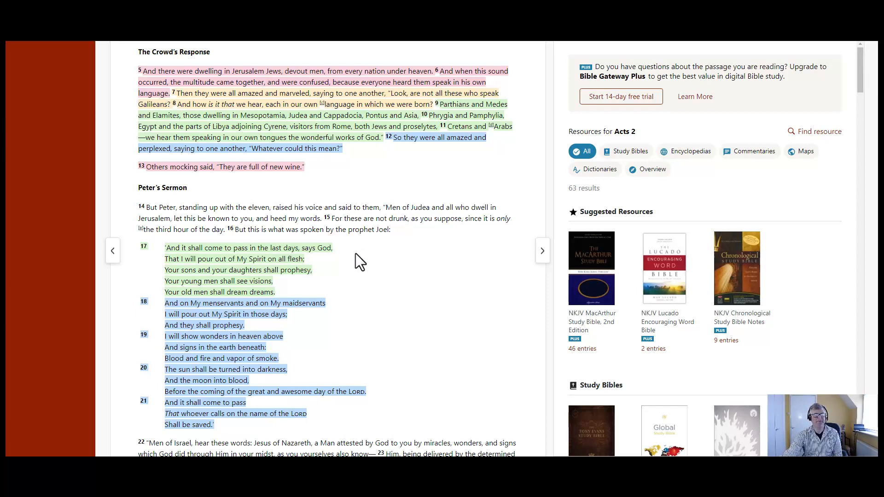
mouse_move(349, 299)
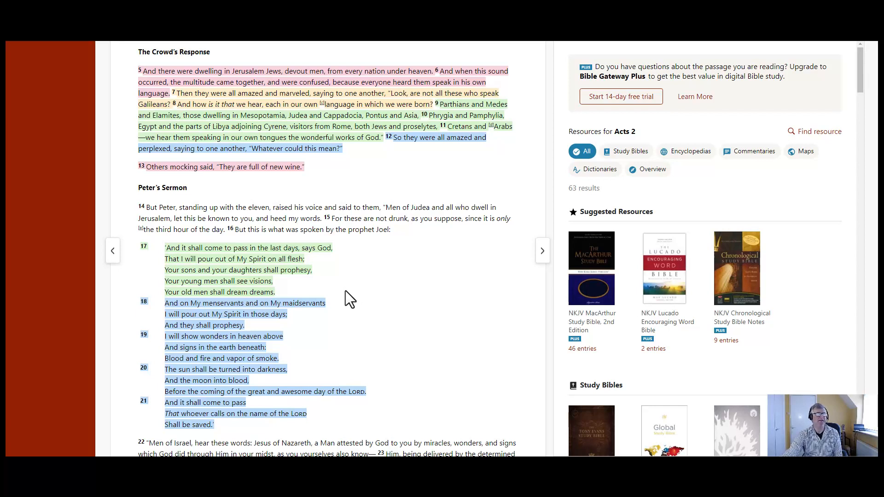
mouse_move(397, 186)
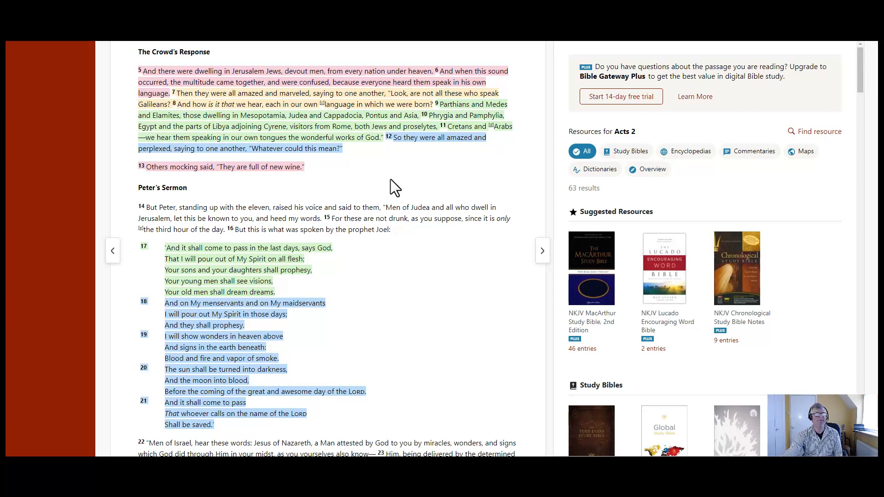
mouse_move(392, 183)
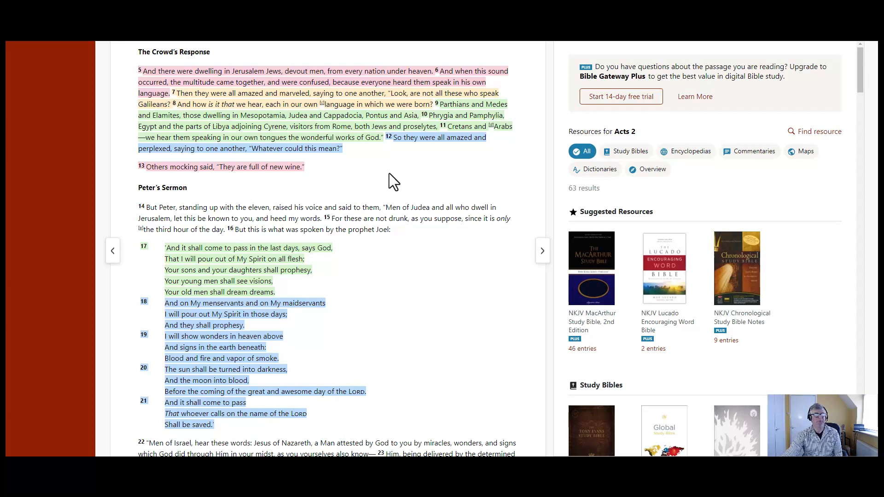
mouse_move(369, 156)
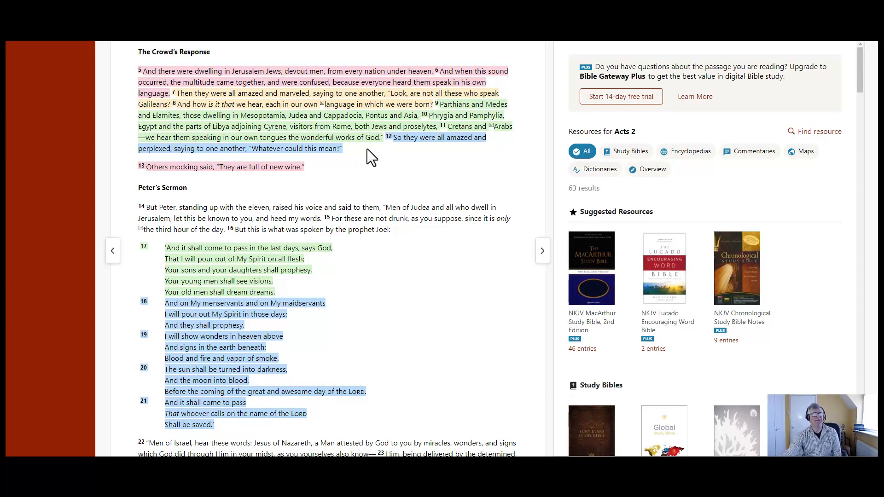
mouse_move(386, 154)
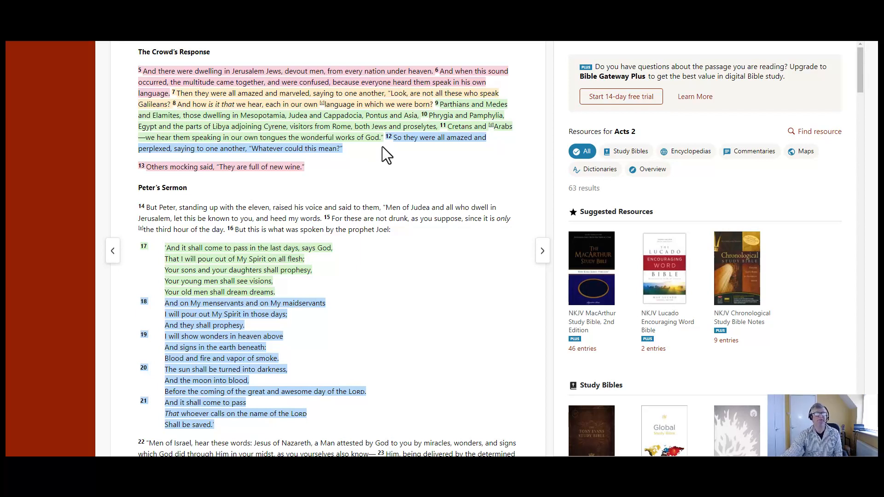
mouse_move(384, 157)
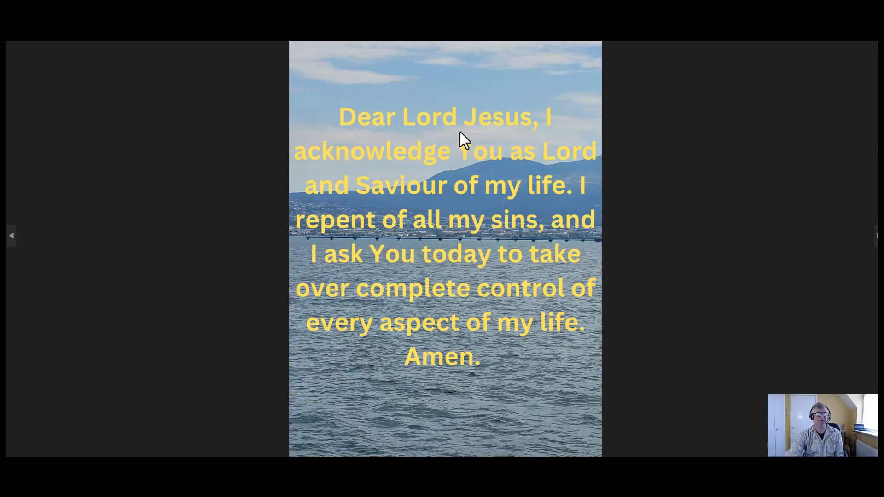
mouse_move(515, 338)
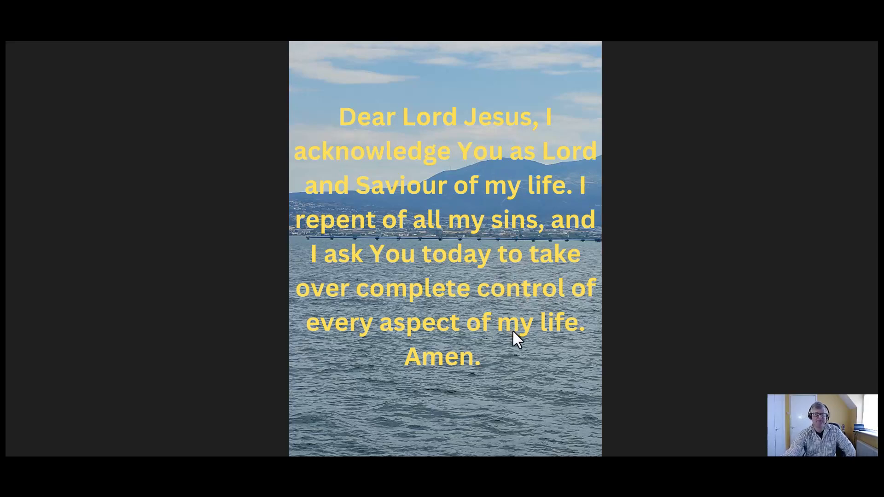
mouse_move(711, 262)
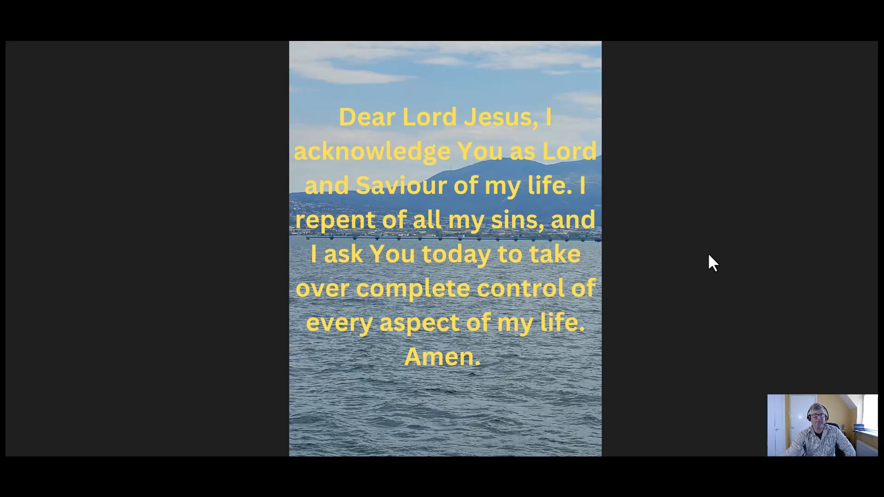
mouse_move(738, 232)
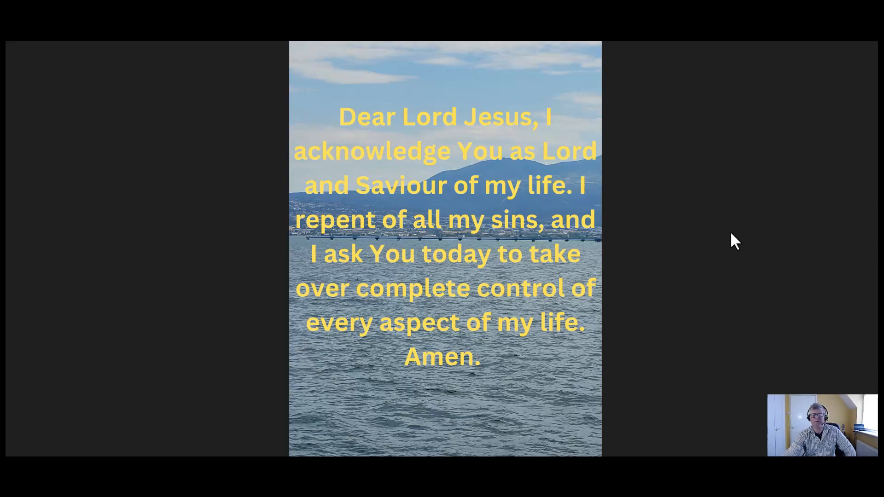
mouse_move(724, 223)
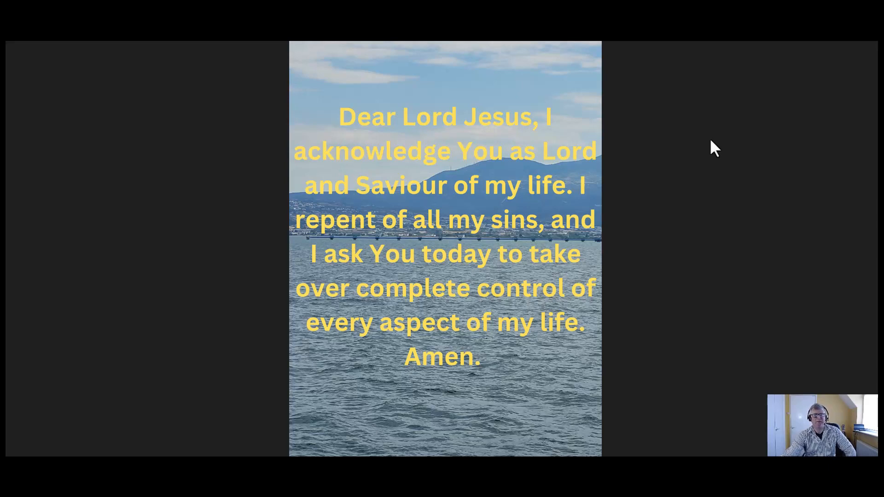
mouse_move(693, 157)
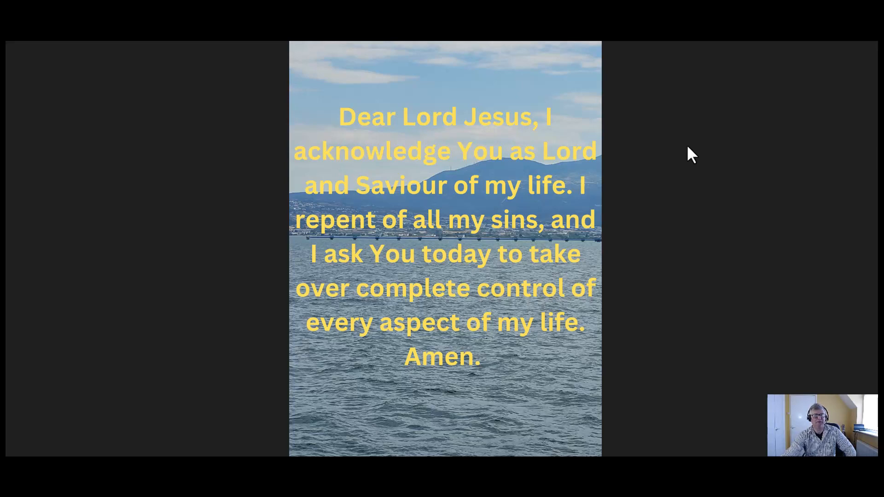
mouse_move(756, 140)
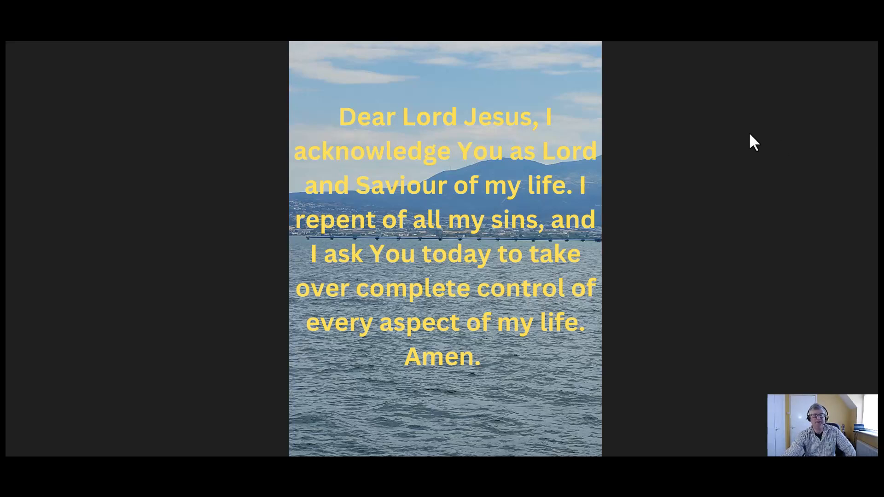